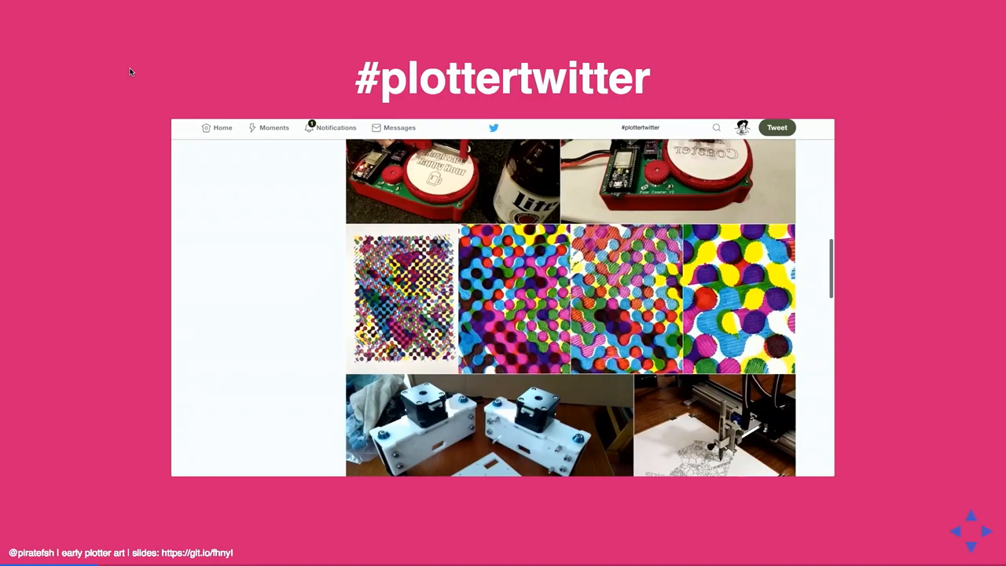
scroll("down", 3)
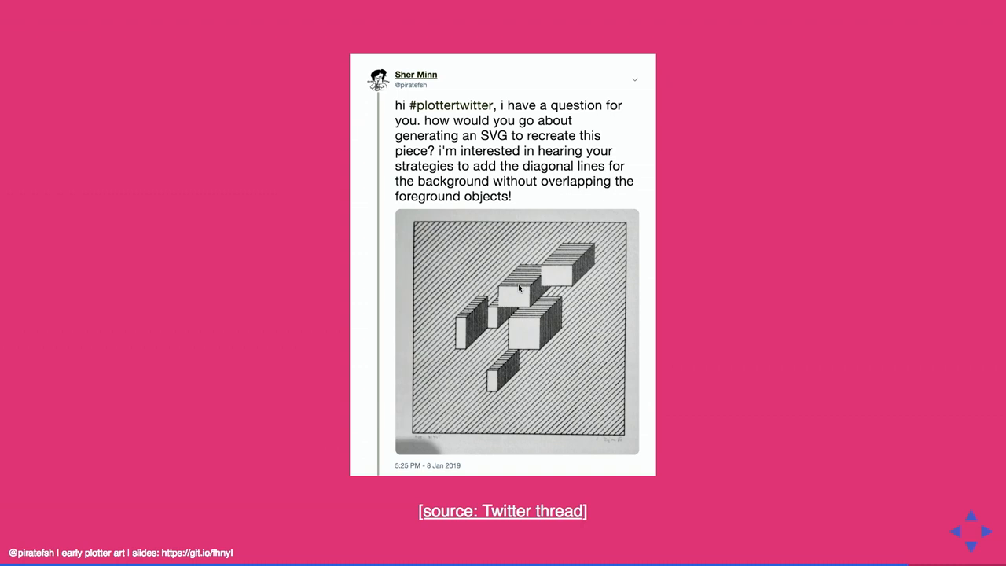
mouse_move(543, 423)
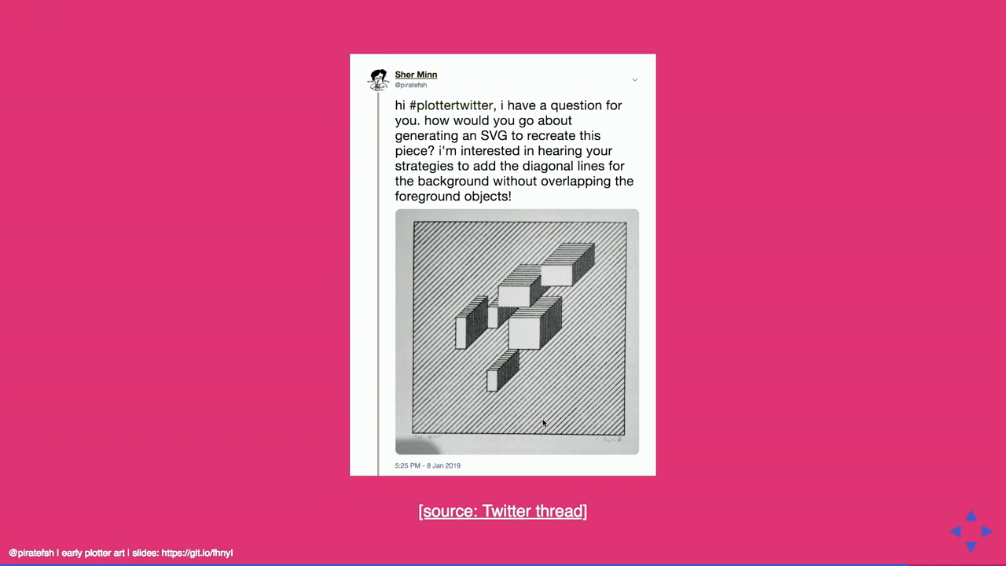
mouse_move(603, 277)
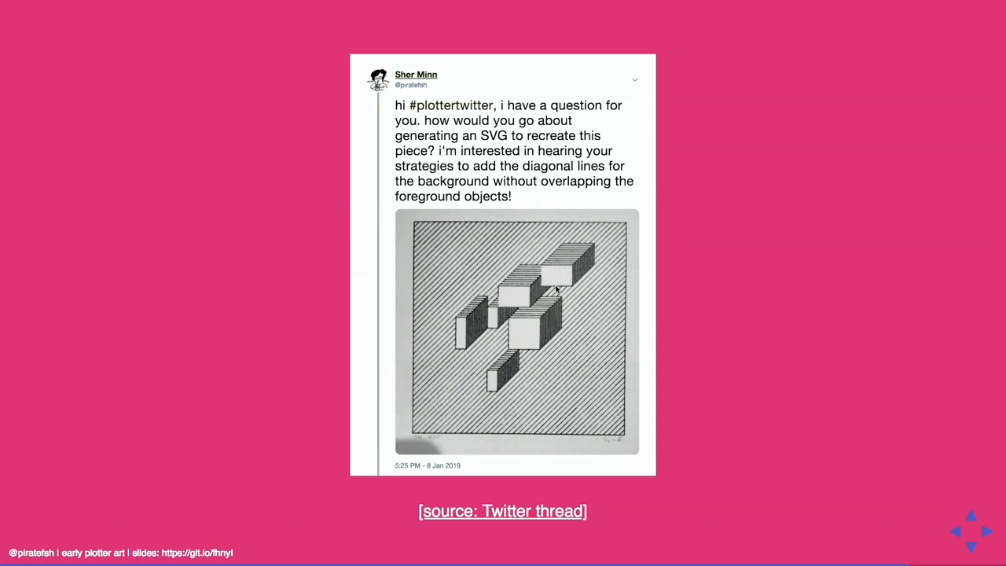
mouse_move(418, 314)
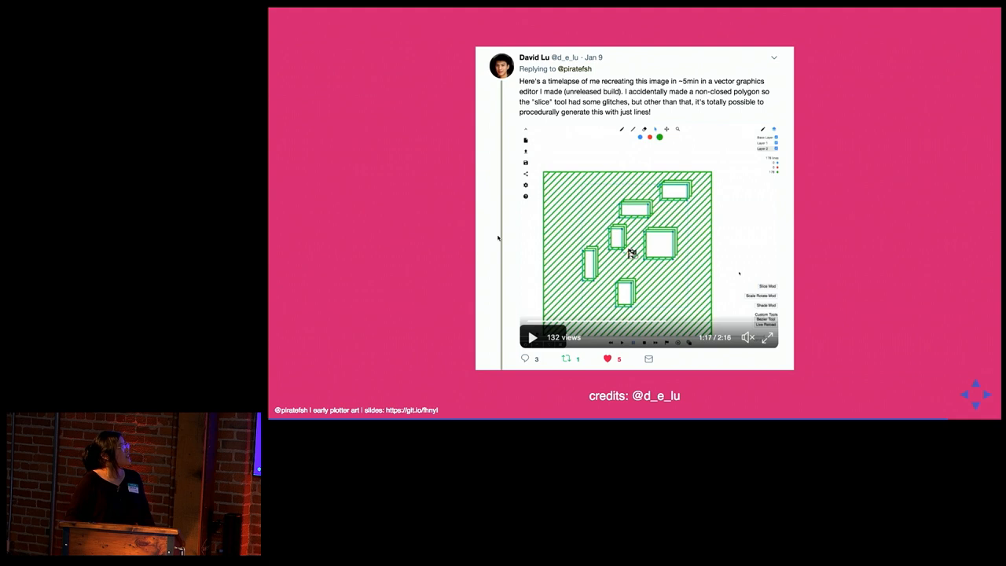
mouse_move(428, 296)
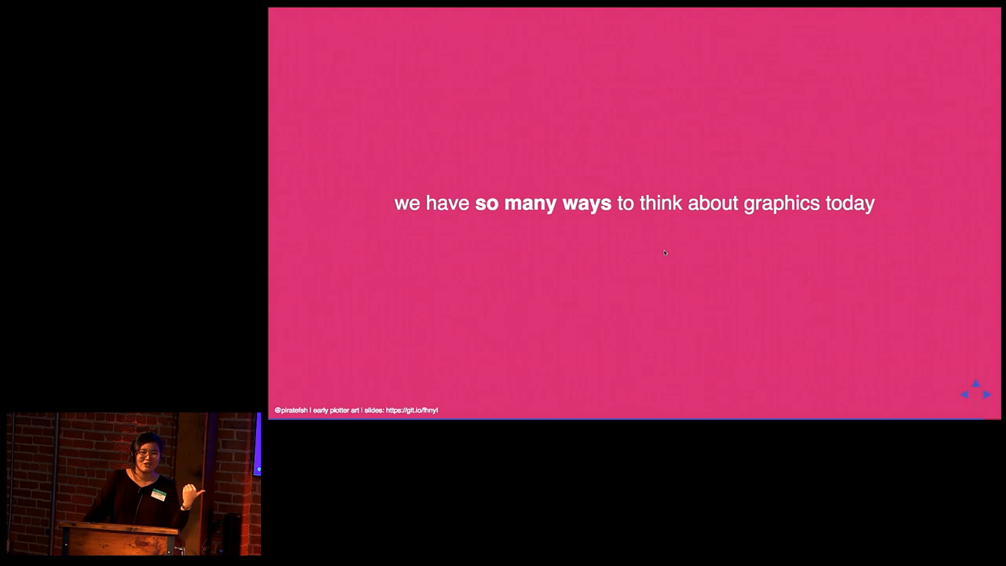
mouse_move(934, 370)
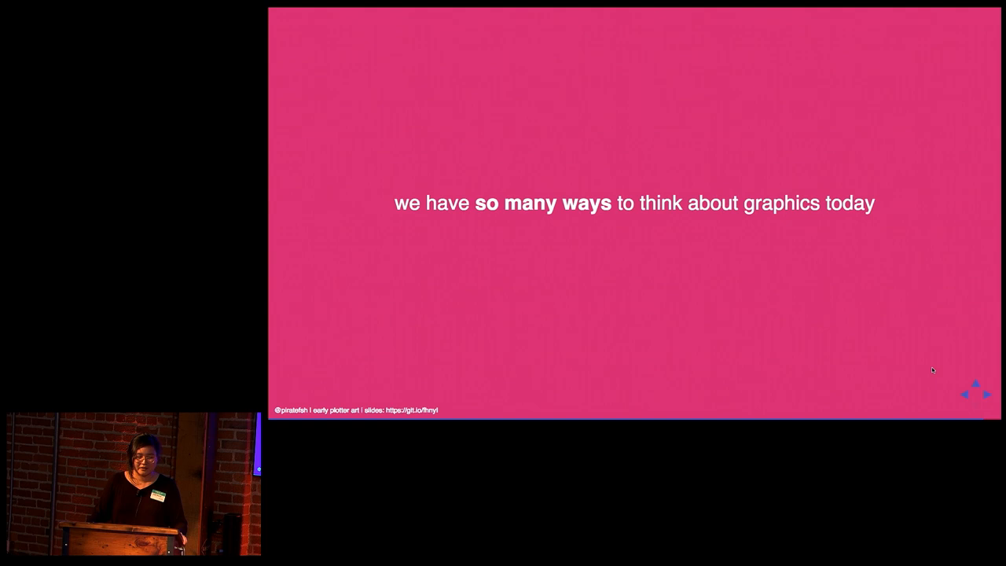